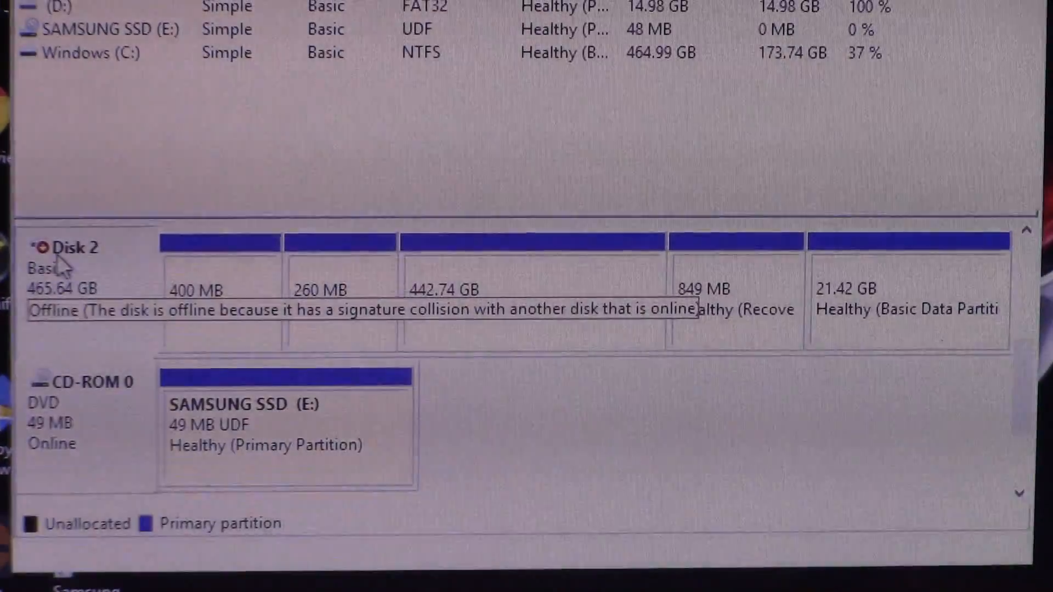
Step: Bring Disk 2 online and delete its 442.74 GB Windows partition to unallocated space
right_click(61, 262)
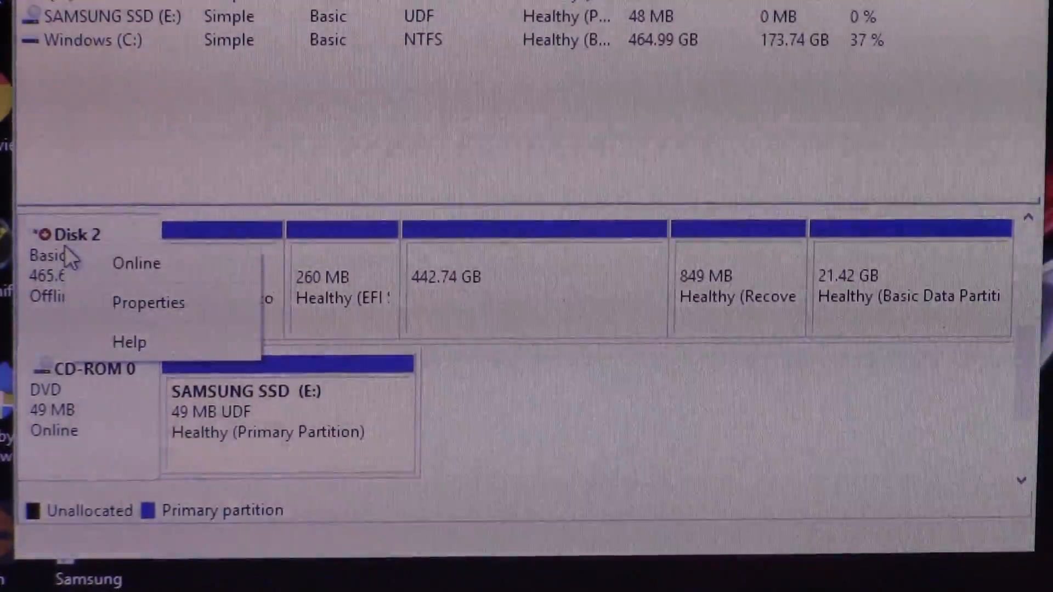
click(136, 263)
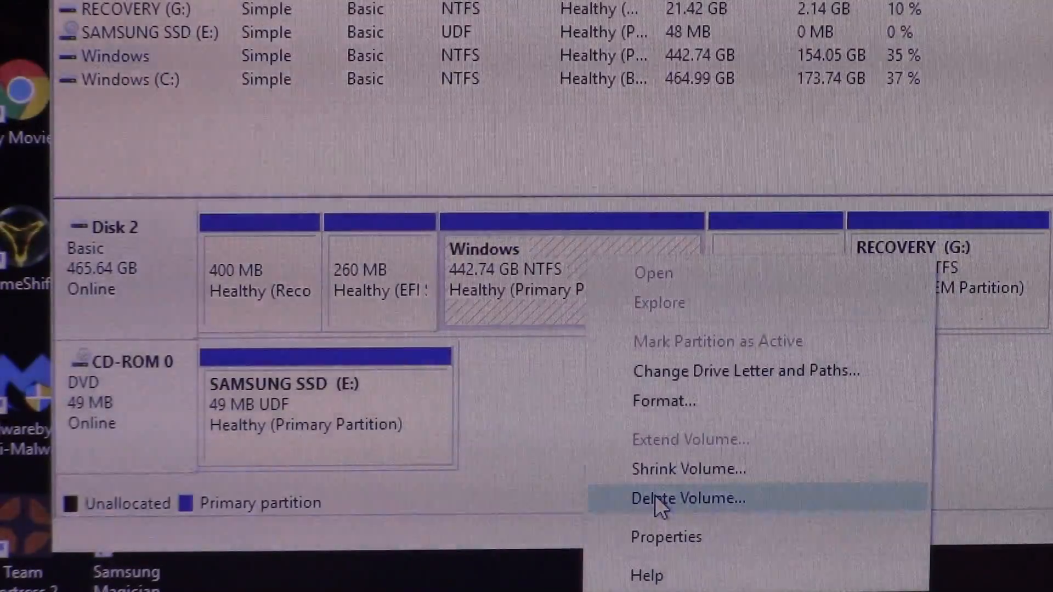
click(686, 498)
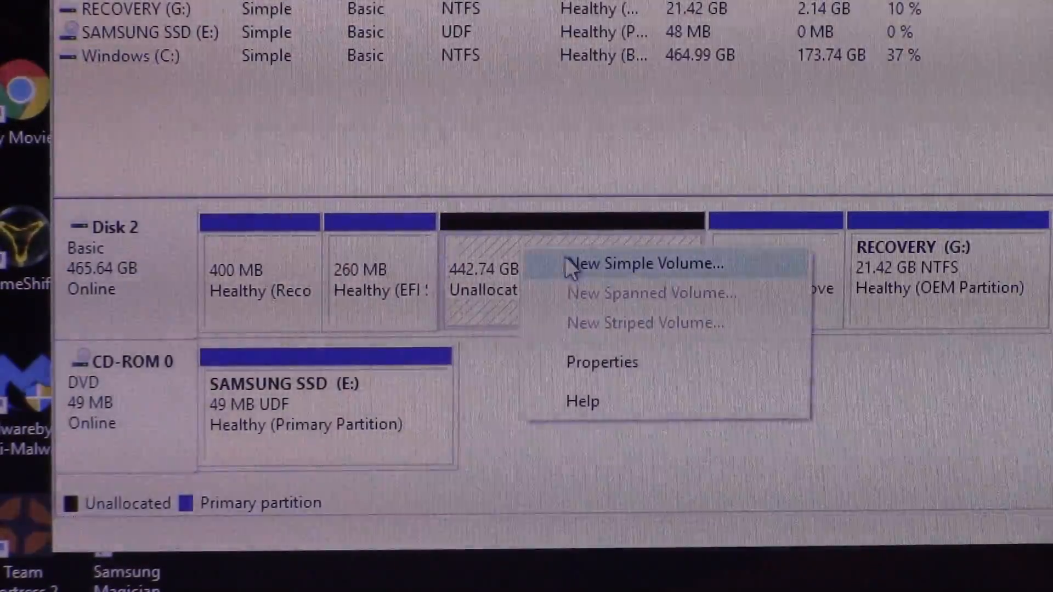
Step: Start a new simple volume at the full 453366 MB size with drive letter Z
click(644, 262)
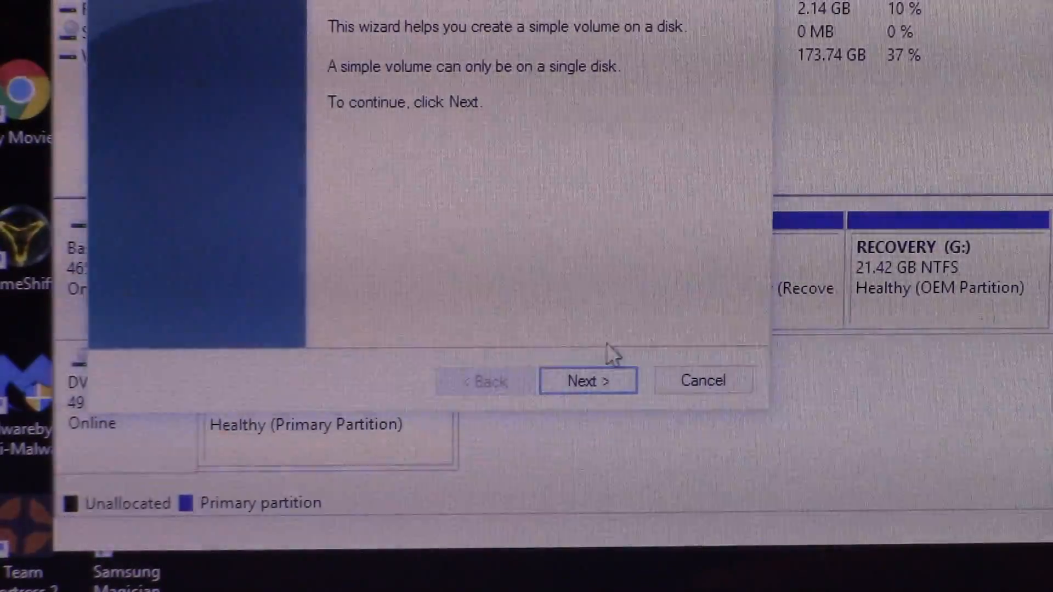
click(588, 381)
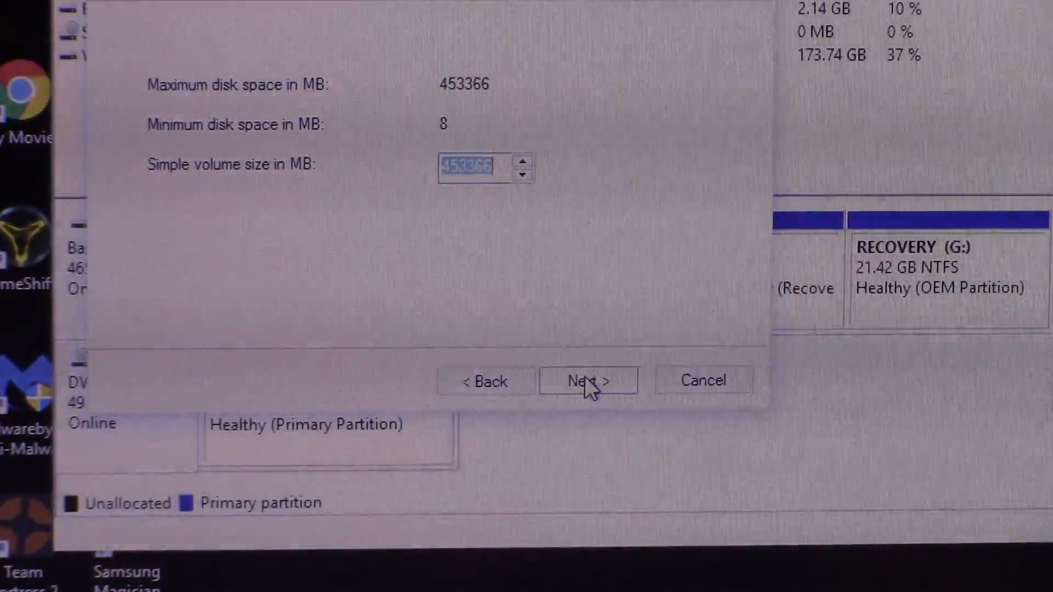
click(589, 381)
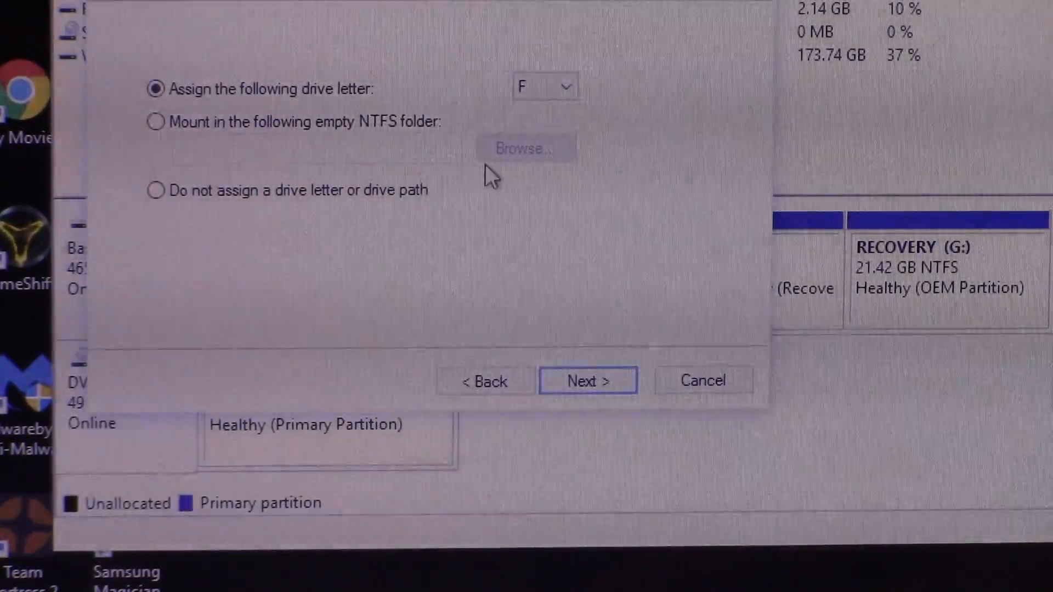
click(568, 86)
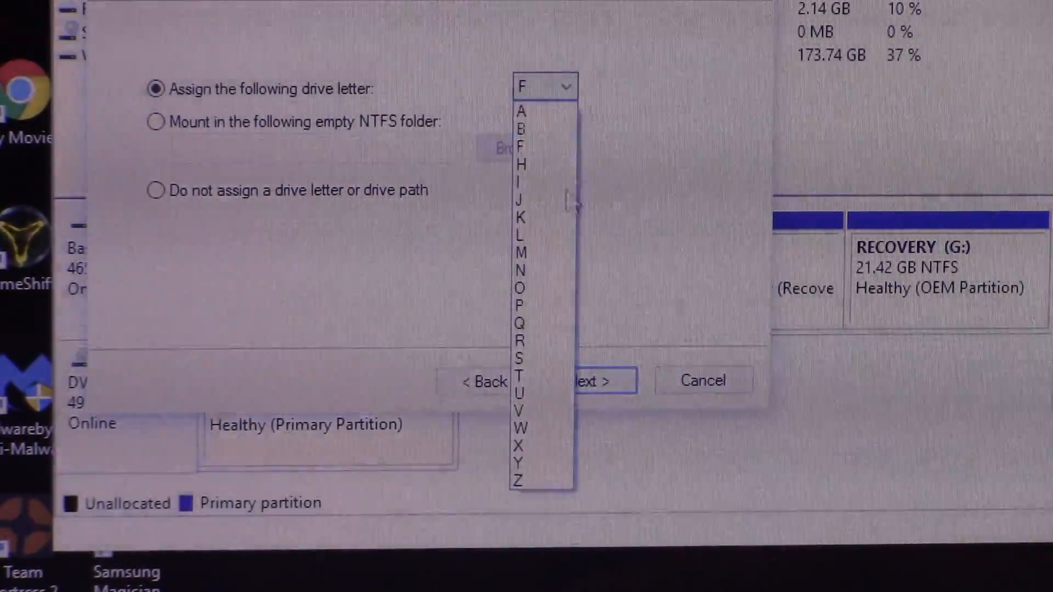
click(519, 483)
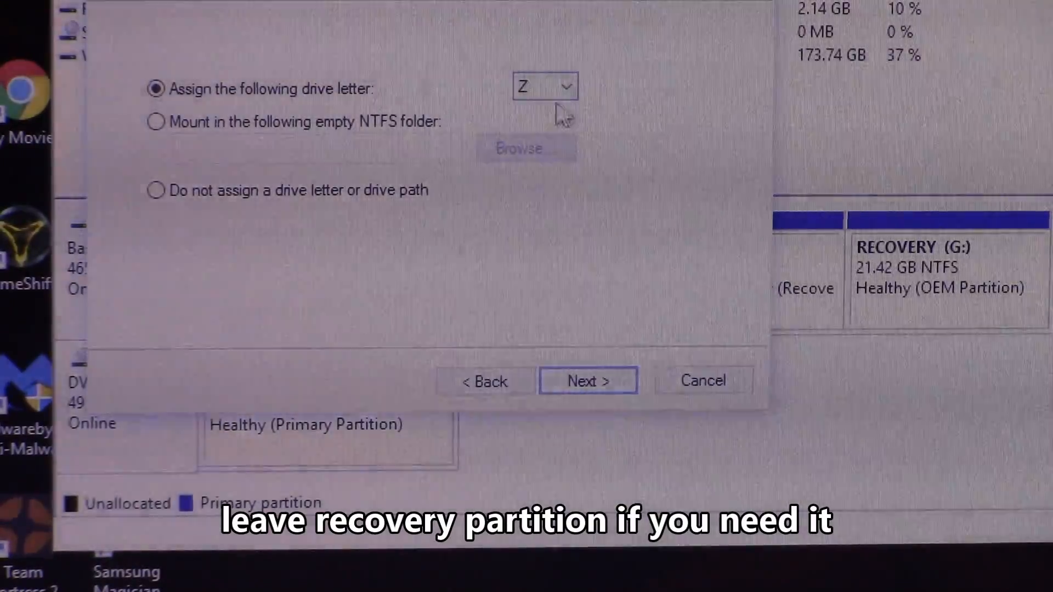
mouse_move(574, 348)
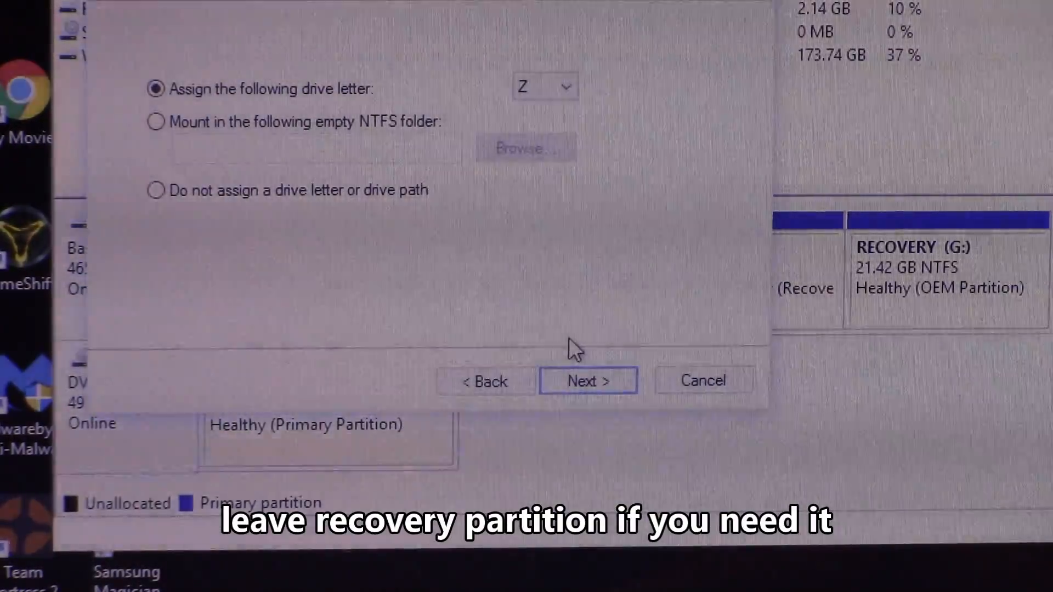
Step: Finish the wizard with NTFS quick format so the new Z: volume begins formatting
click(588, 380)
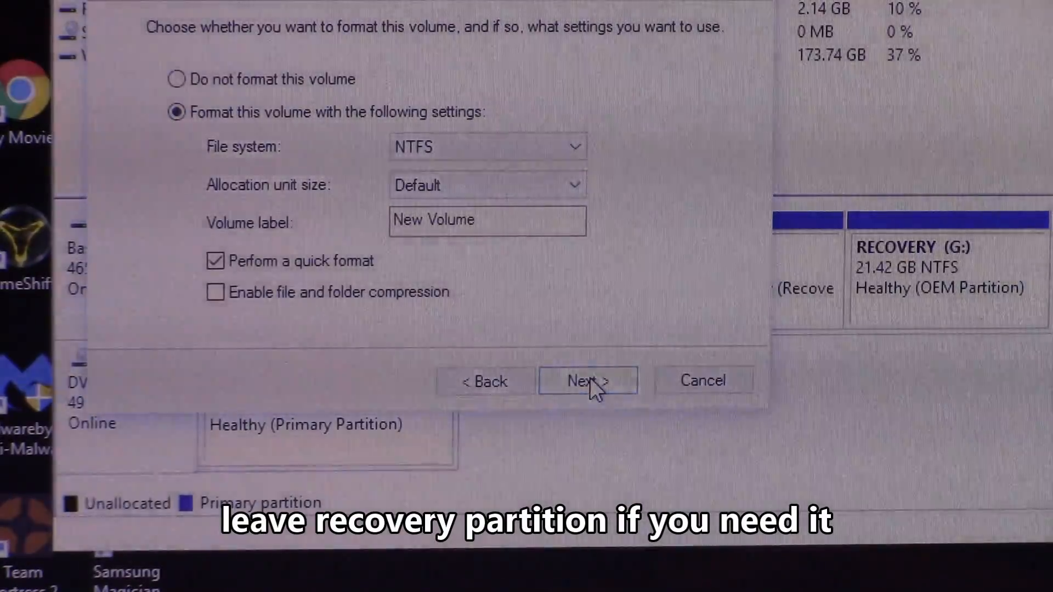
click(586, 381)
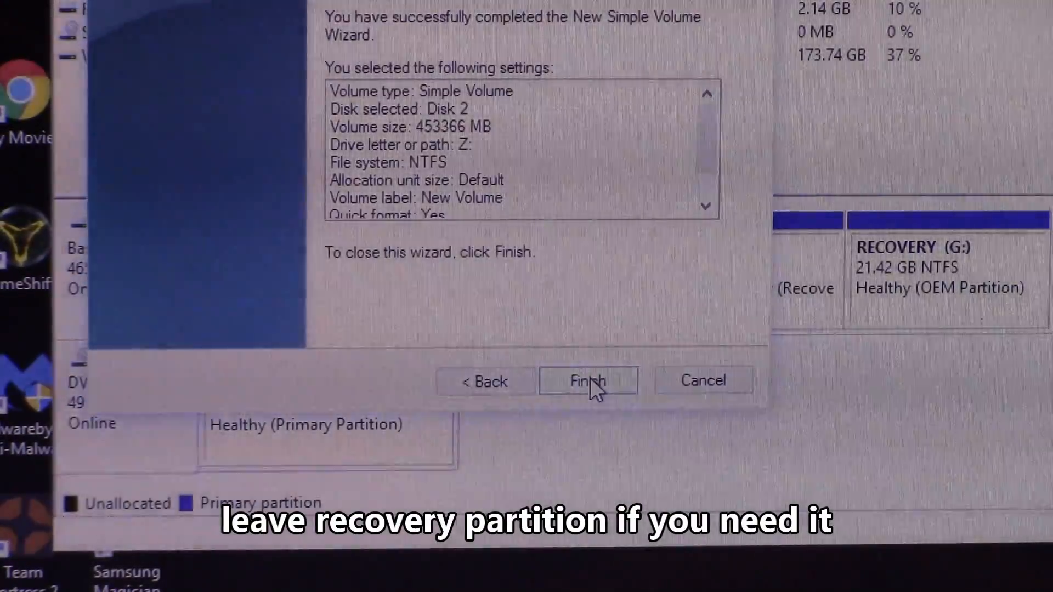
click(587, 381)
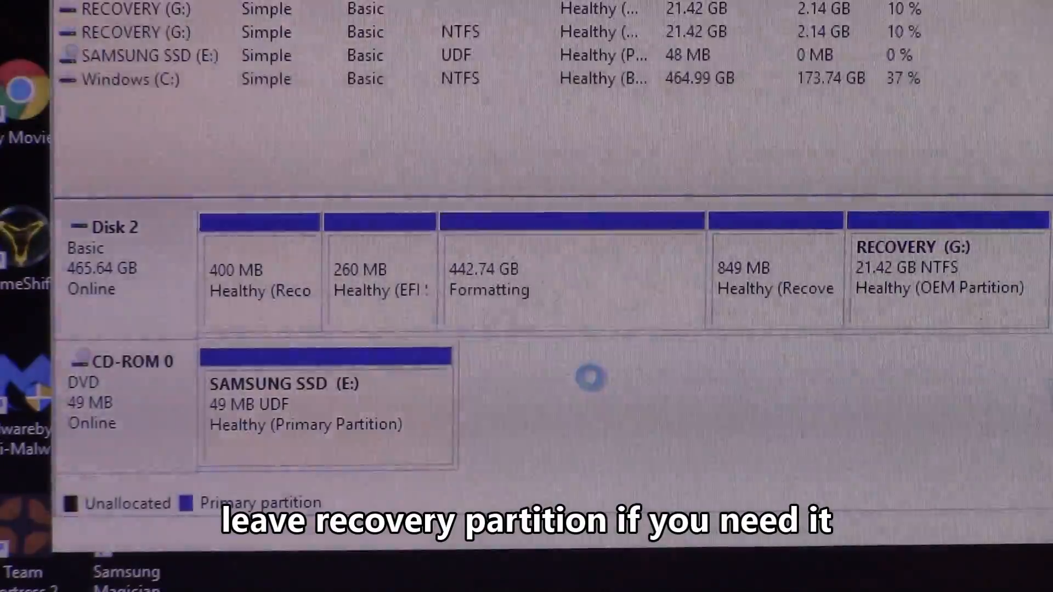